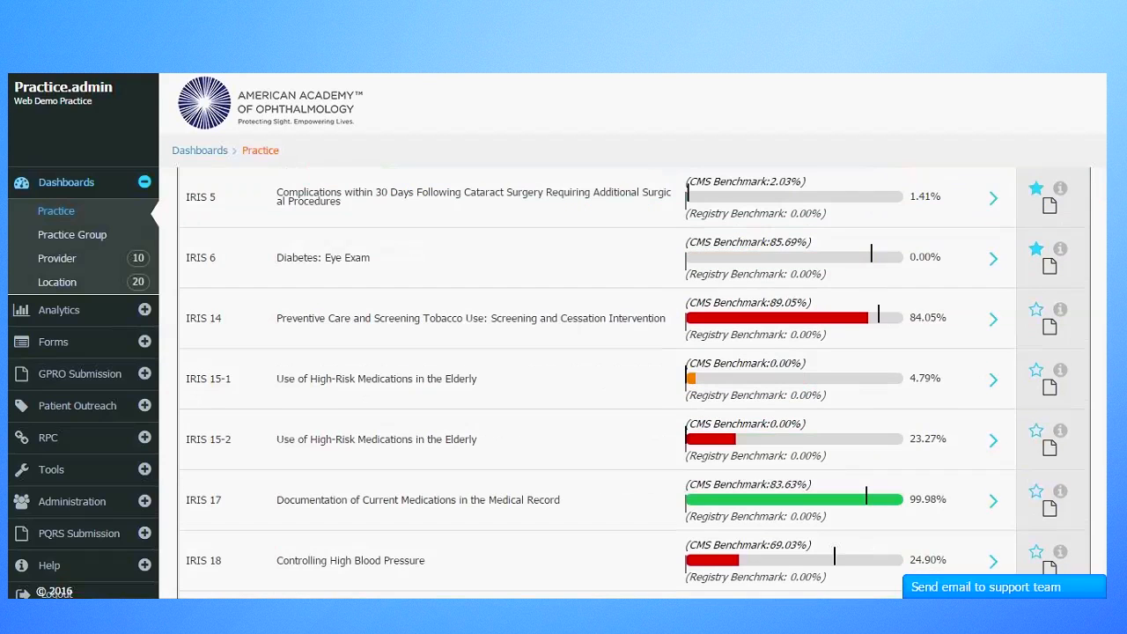
- Scroll down the practice dashboard measures list toward the IRIS 4 Cataracts measure
scroll(down, 3)
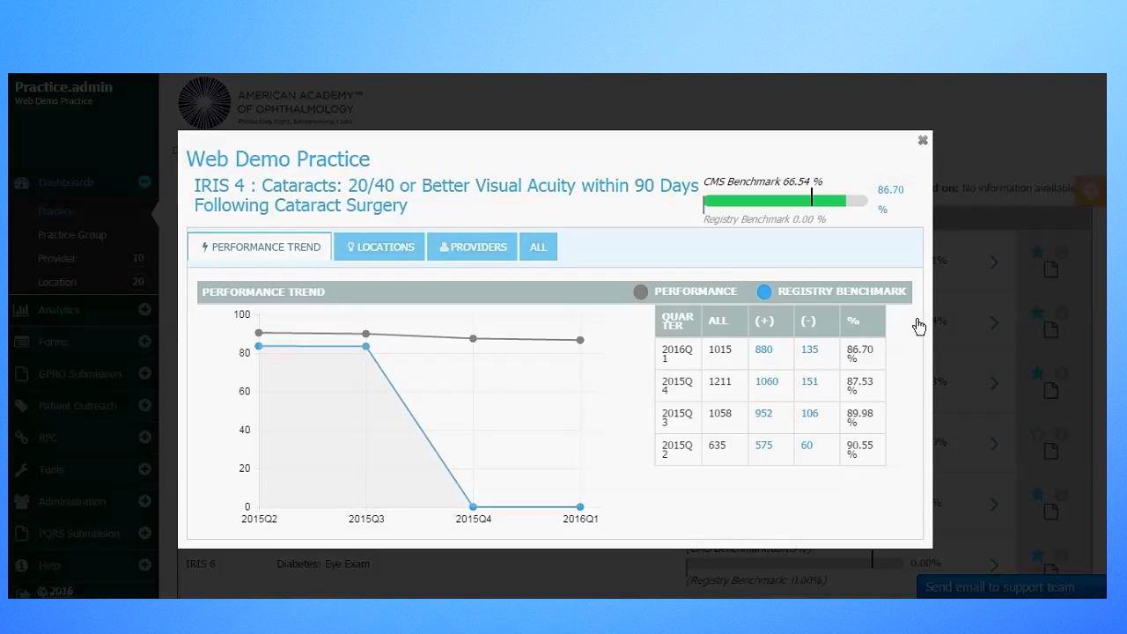
mouse_move(258, 346)
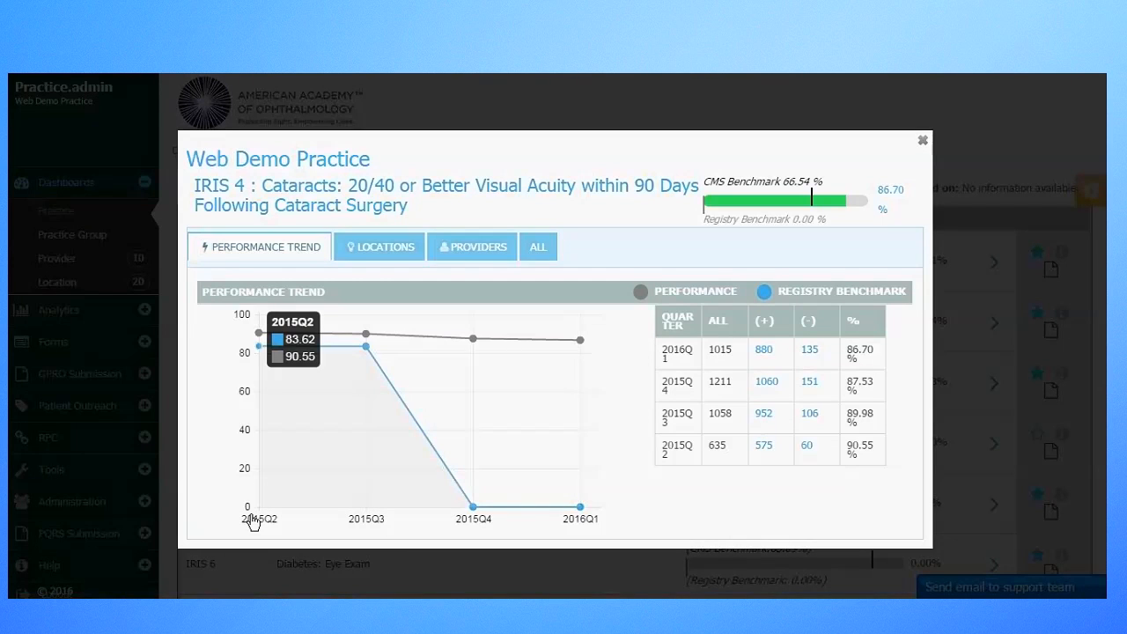
mouse_move(526, 525)
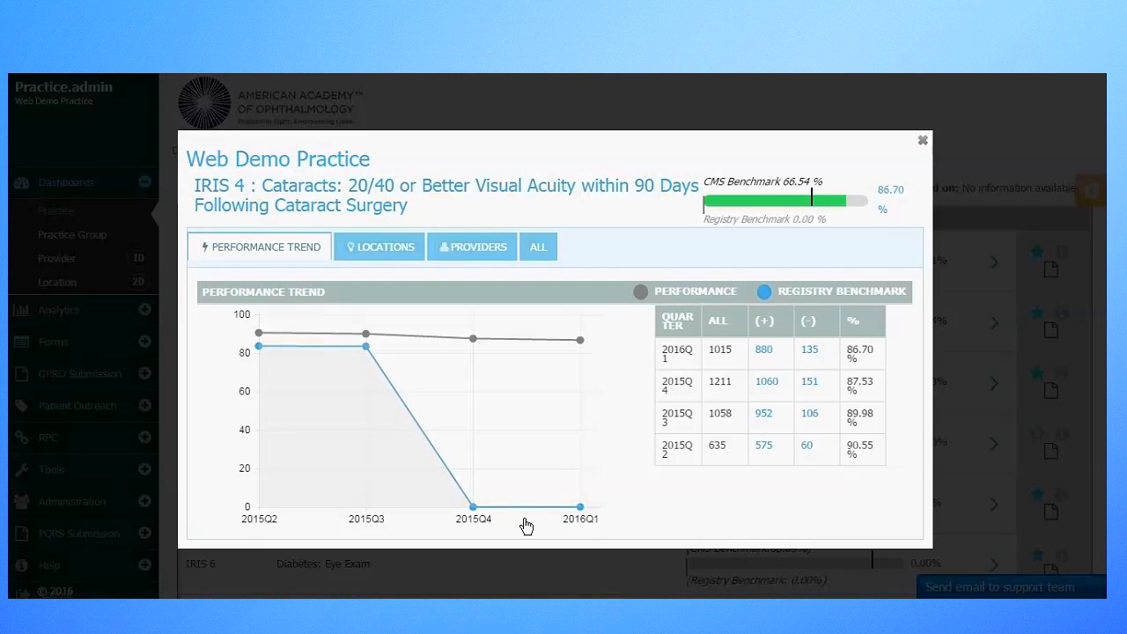
mouse_move(579, 507)
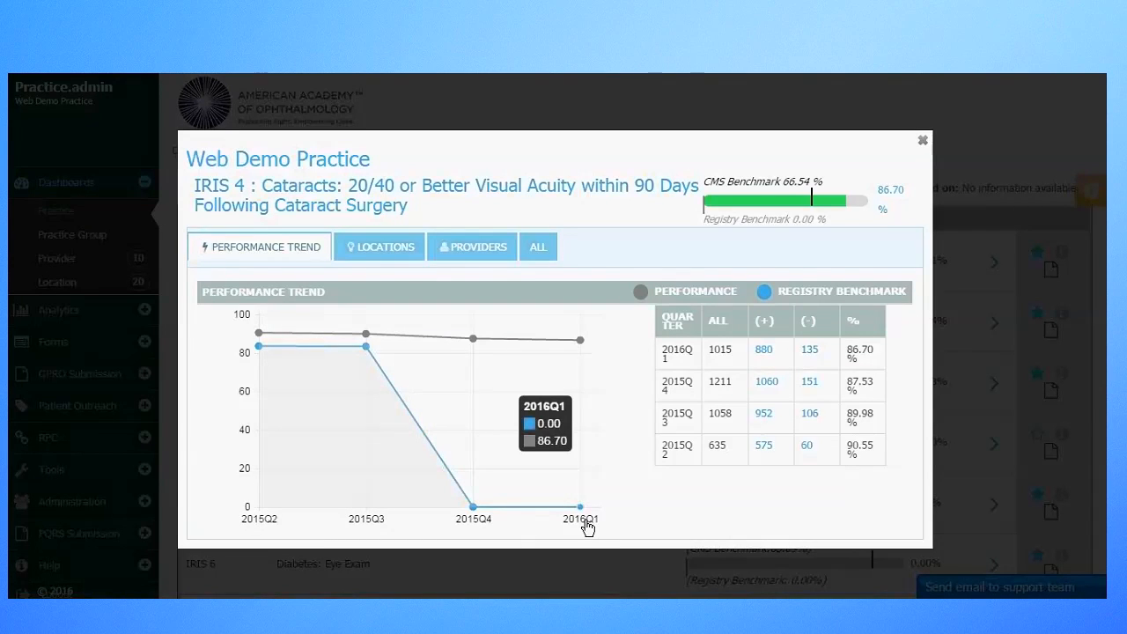
mouse_move(912, 527)
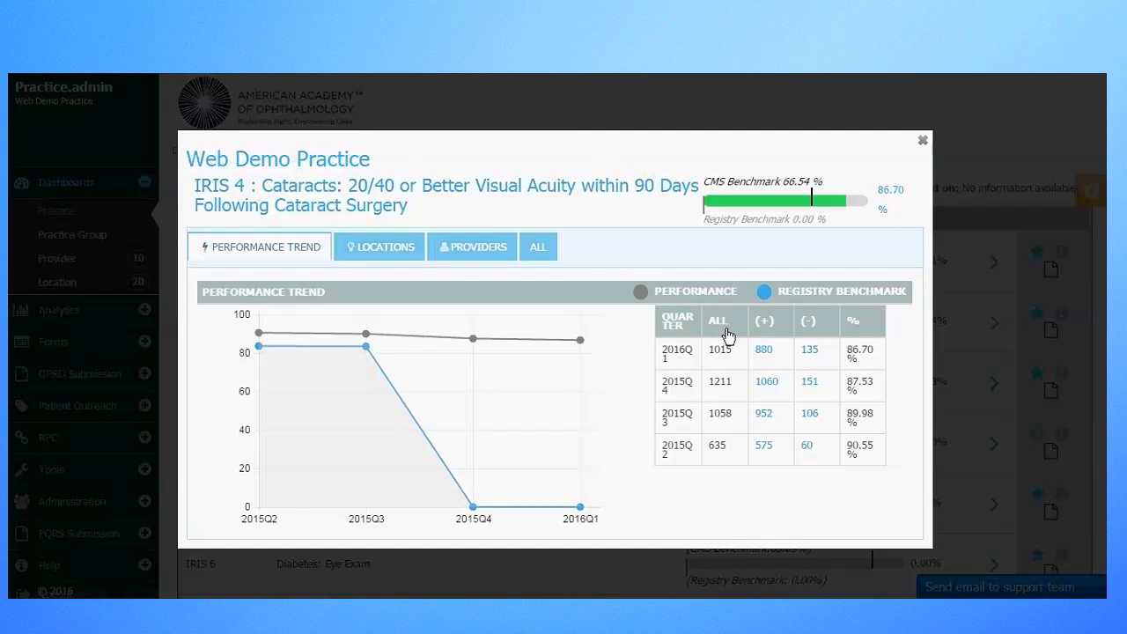
mouse_move(748, 337)
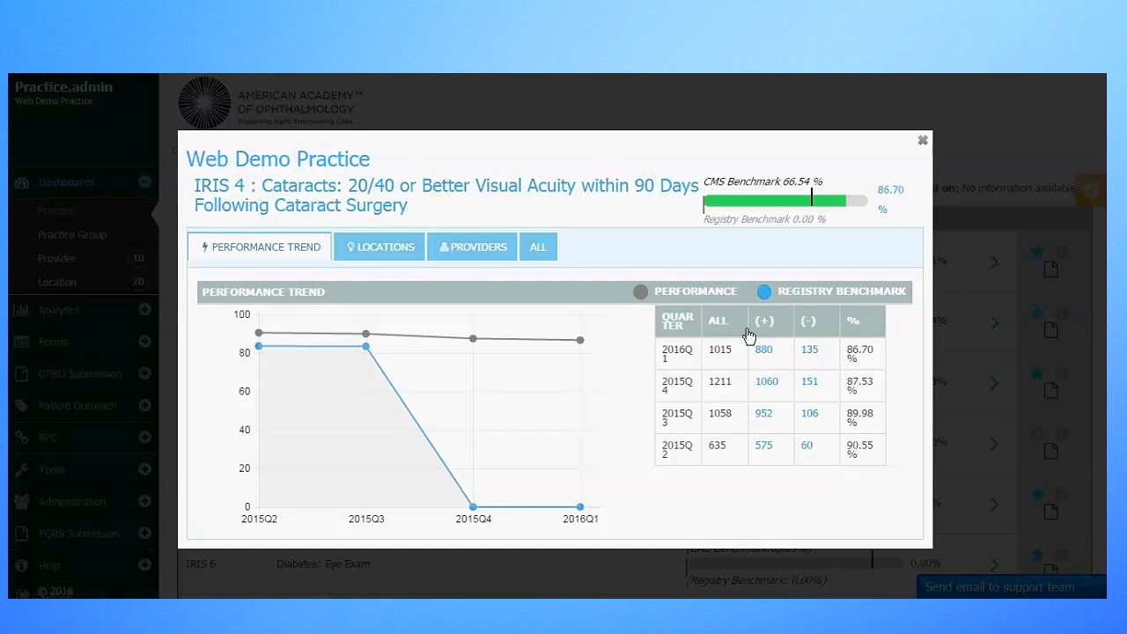
mouse_move(786, 334)
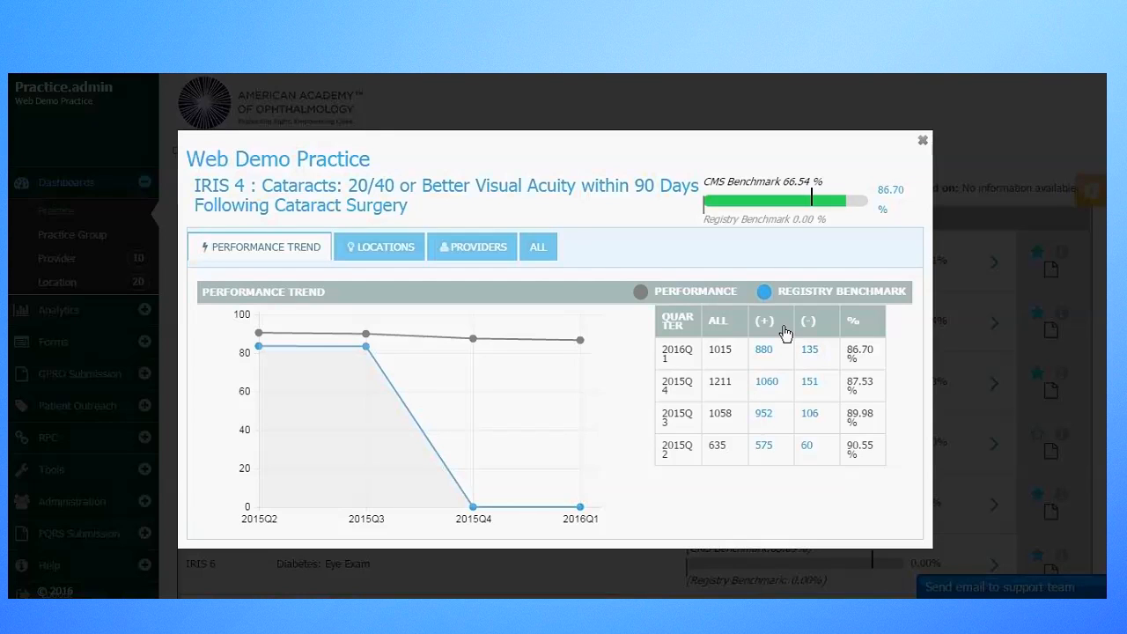
mouse_move(823, 333)
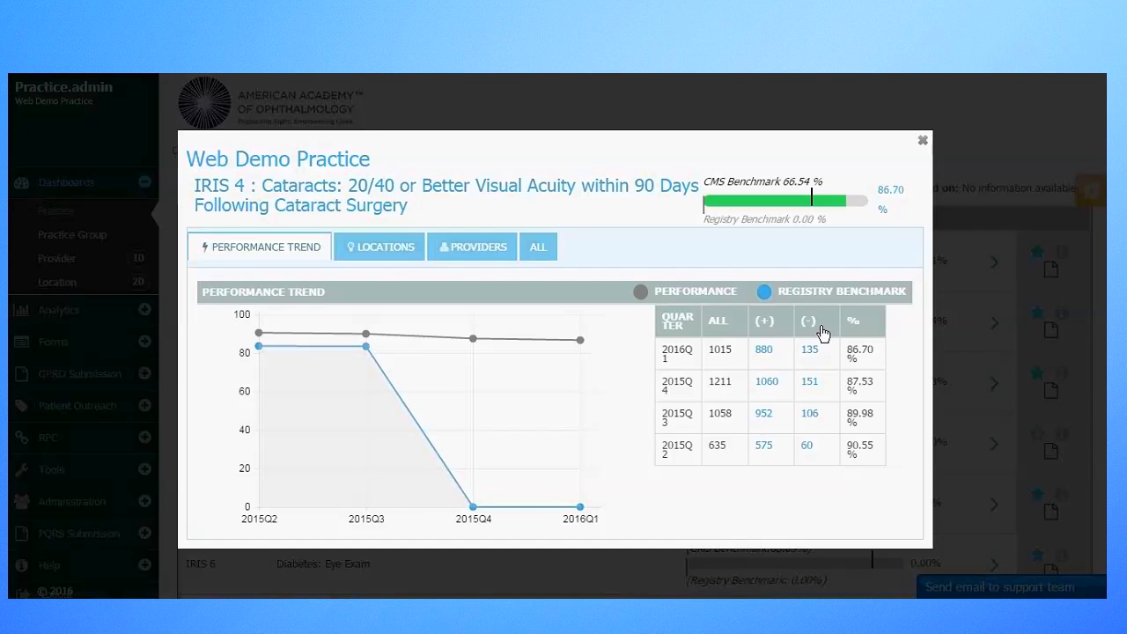
mouse_move(809, 355)
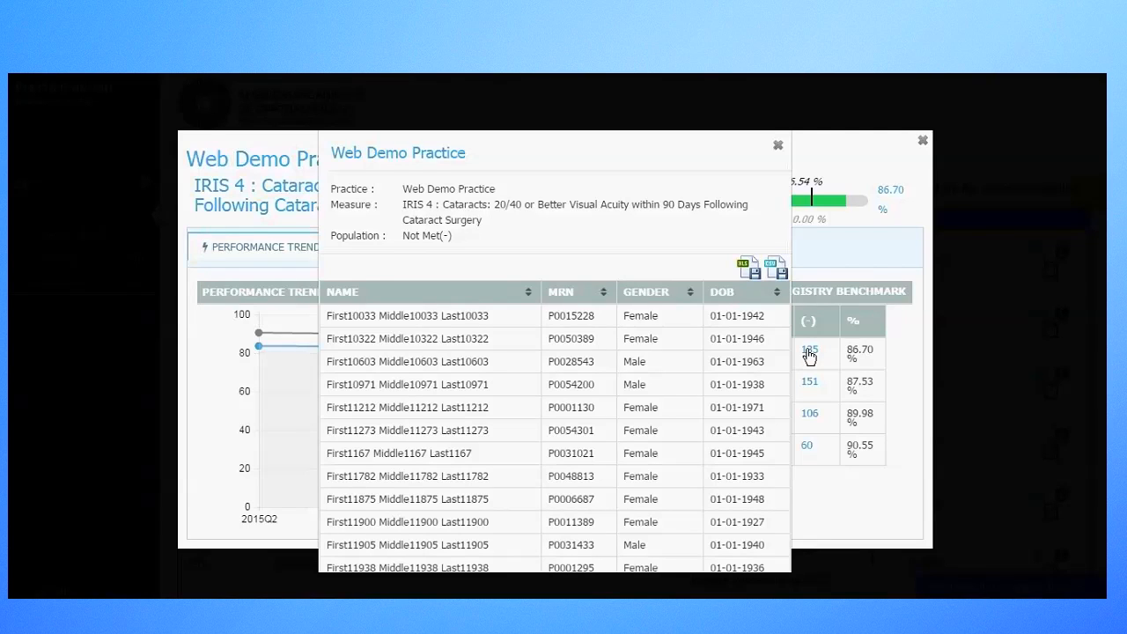
- Close the 2016Q1 Not Met patient list popup
click(778, 144)
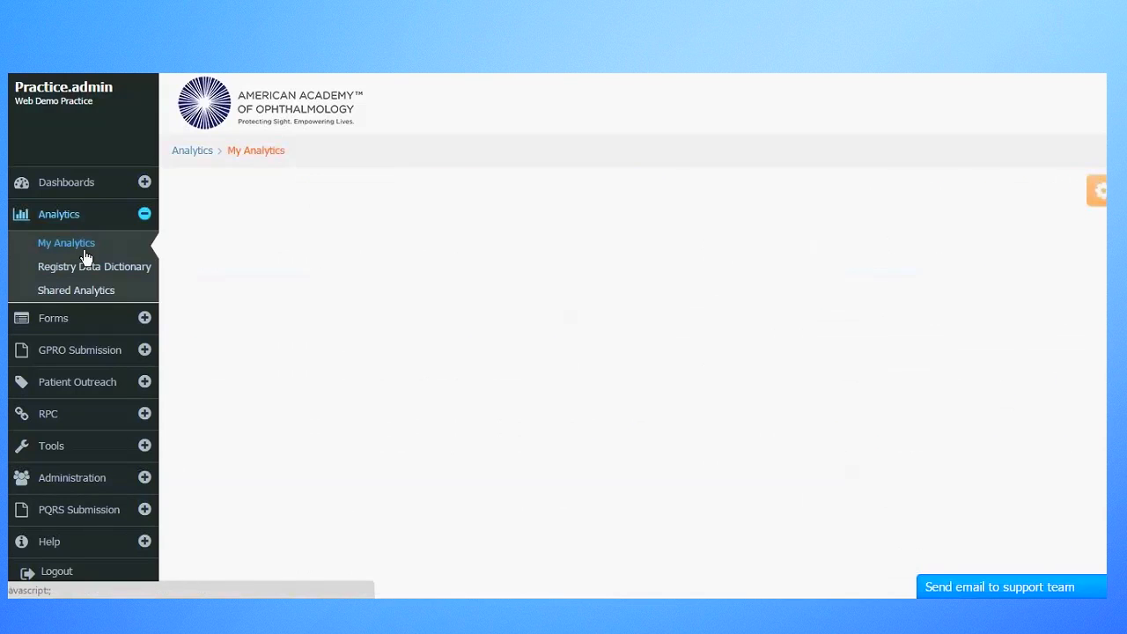
- Open the personal My Analytics page
click(66, 243)
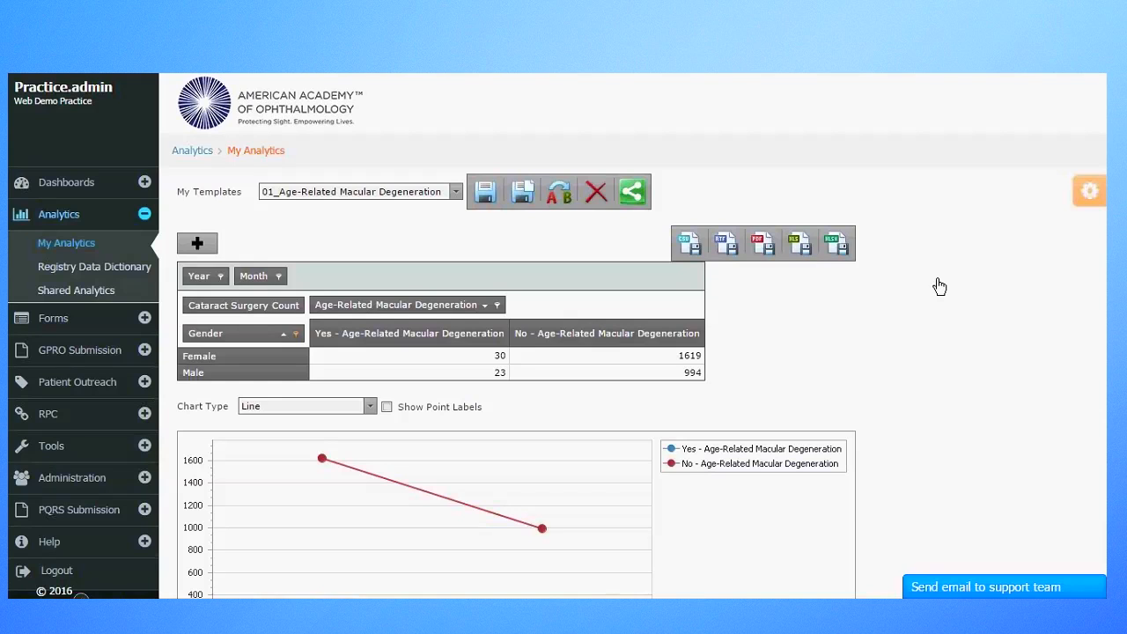
mouse_move(1055, 231)
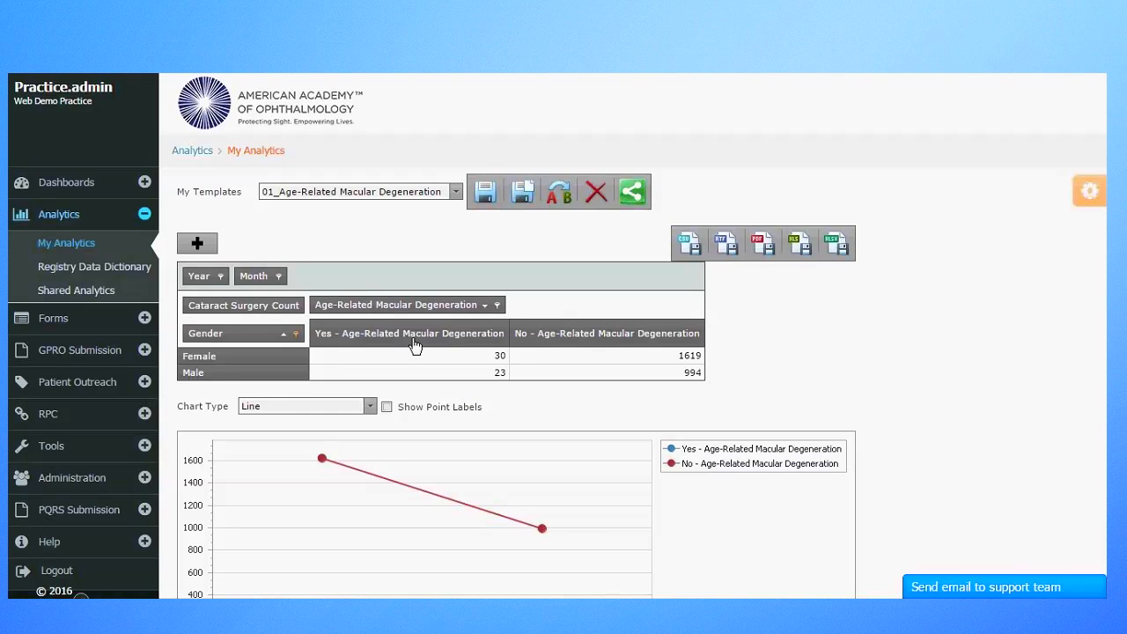
mouse_move(601, 336)
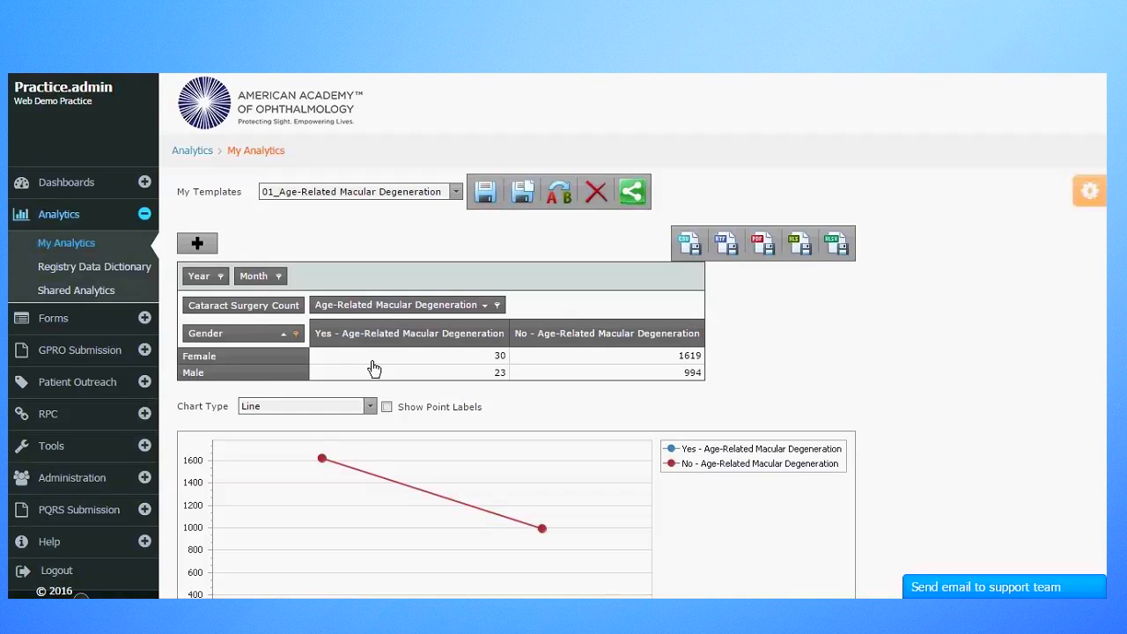
mouse_move(285, 388)
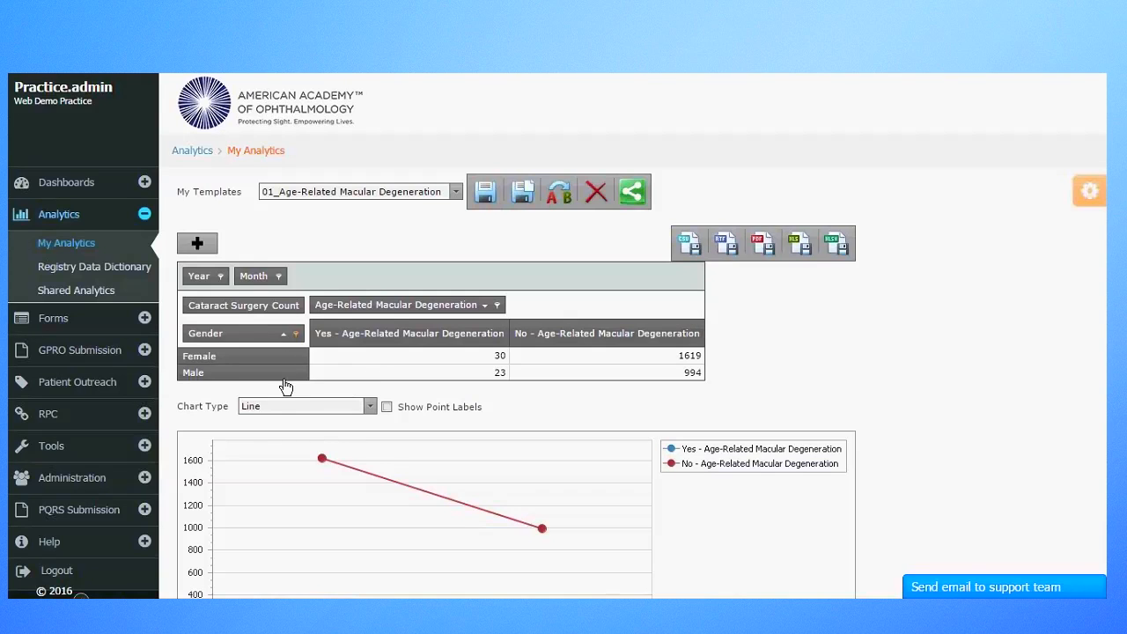
mouse_move(1020, 342)
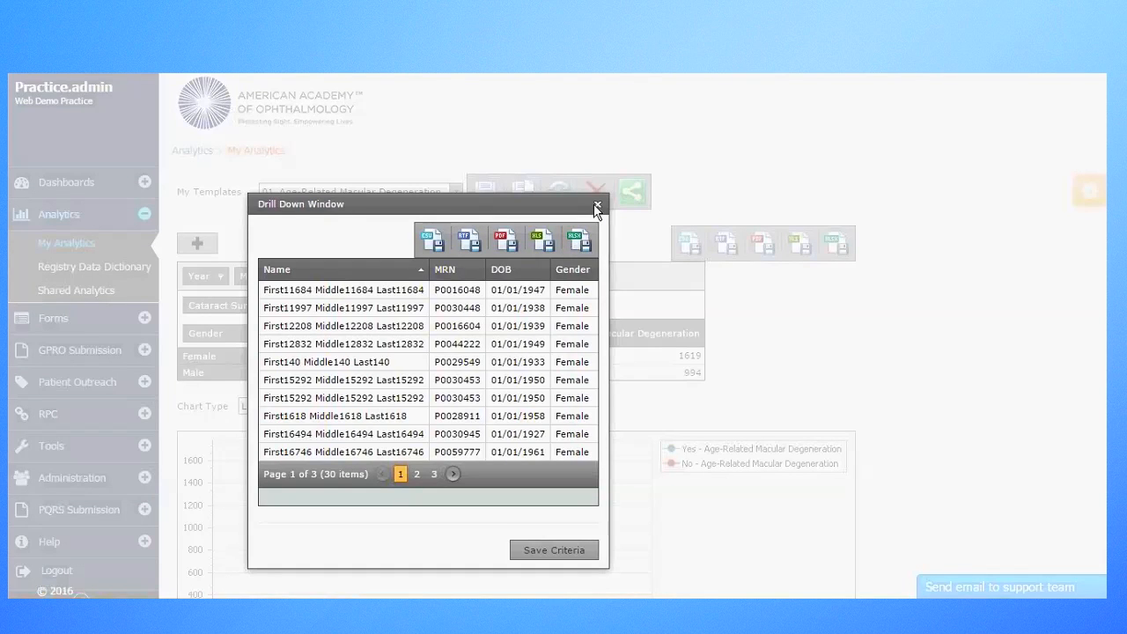
click(597, 209)
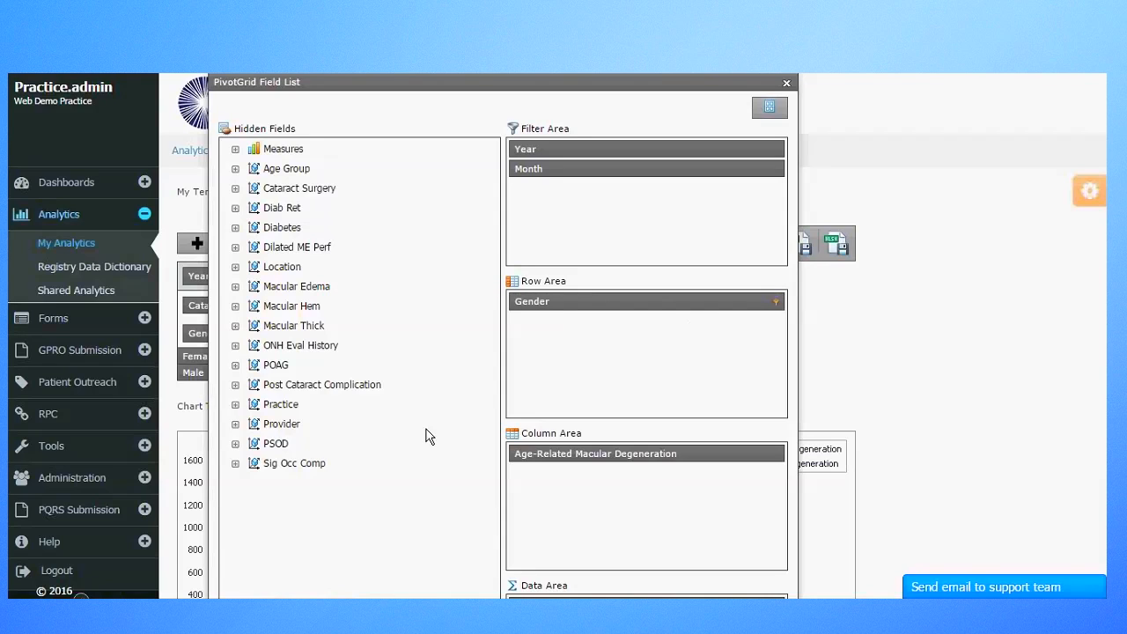
mouse_move(401, 433)
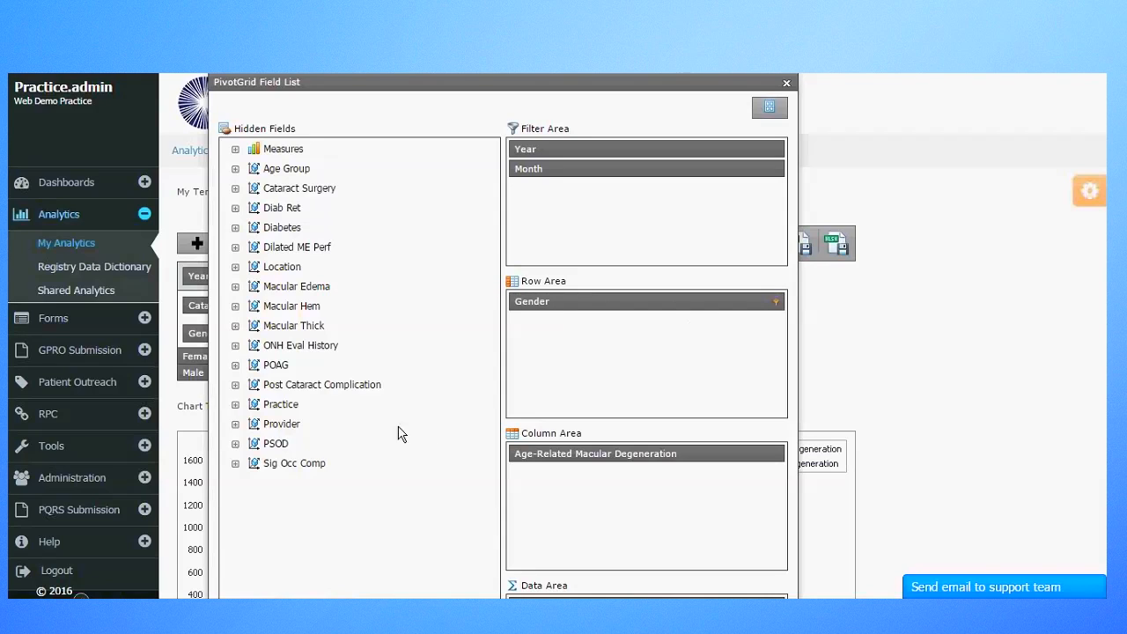
mouse_move(235, 394)
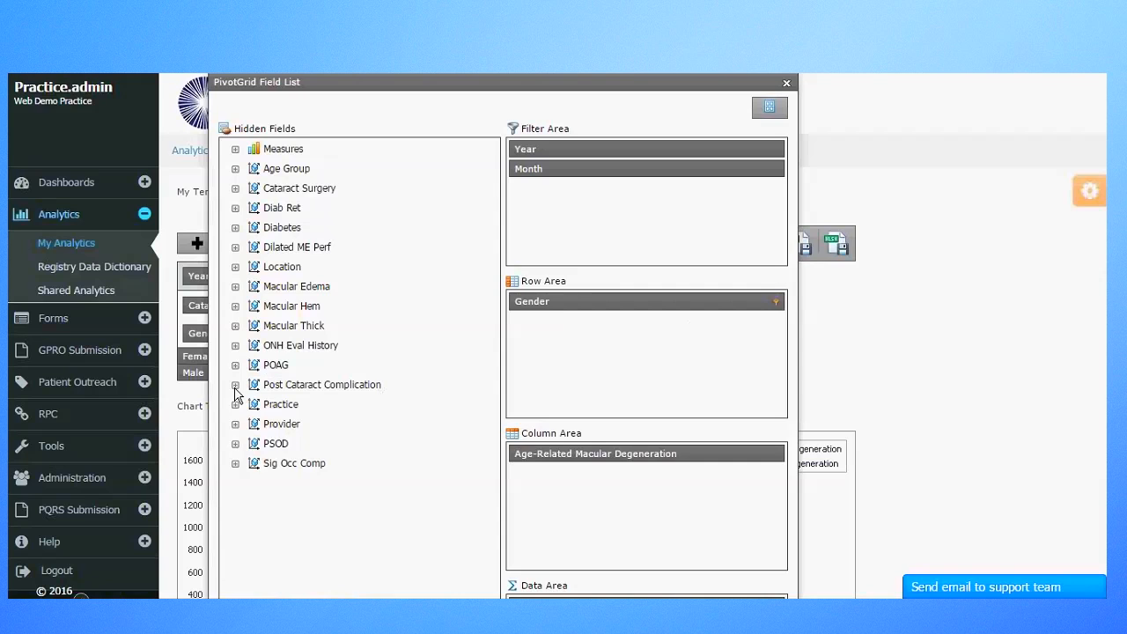
- Place Post Cataract Major Complication, from the Post Cataract Complication group, in the pivot's Column Area
click(235, 385)
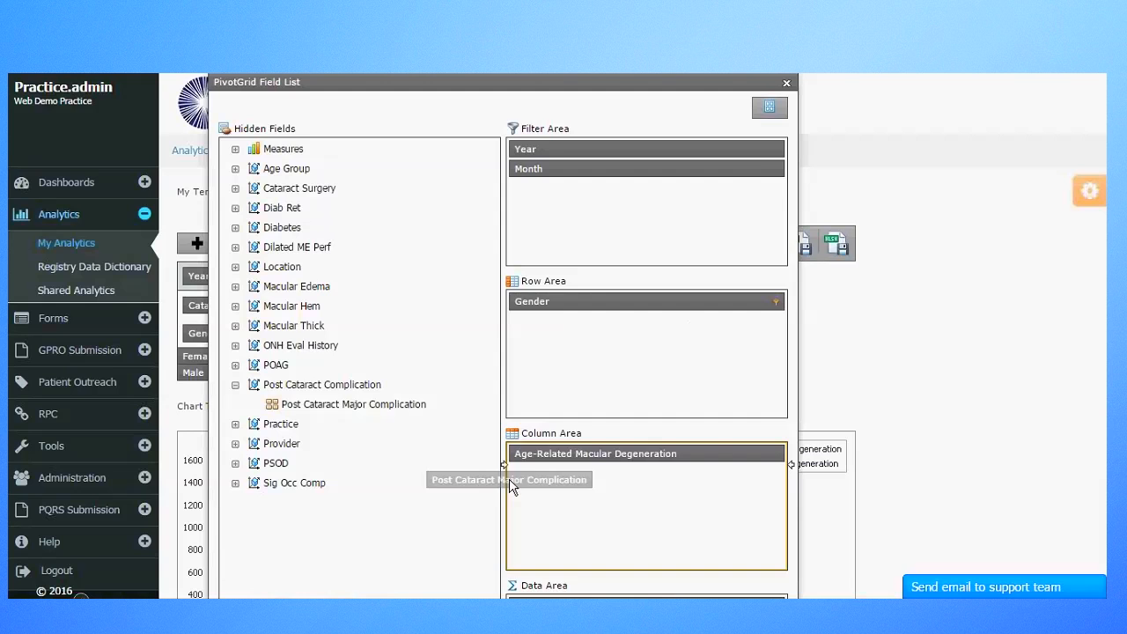
drag(509, 479, 571, 496)
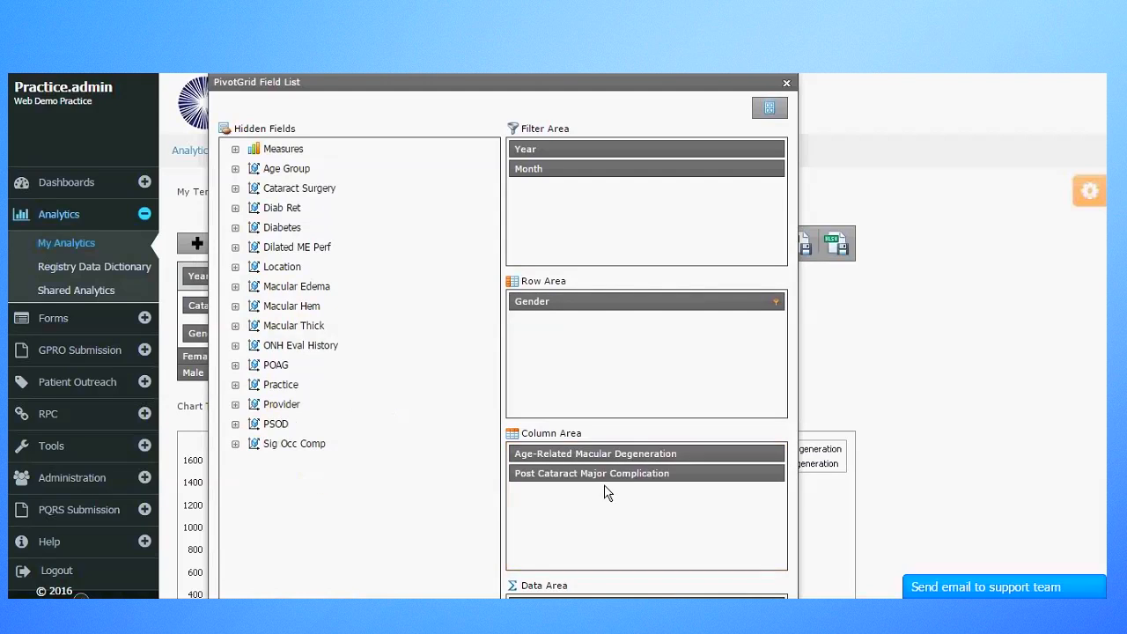
mouse_move(685, 393)
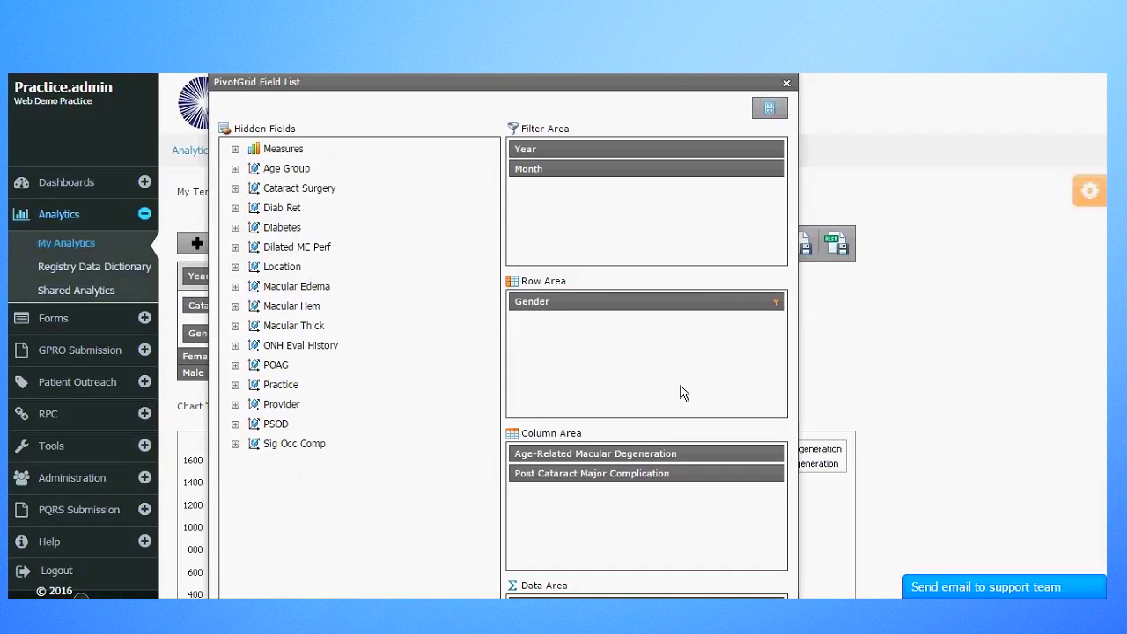
mouse_move(704, 301)
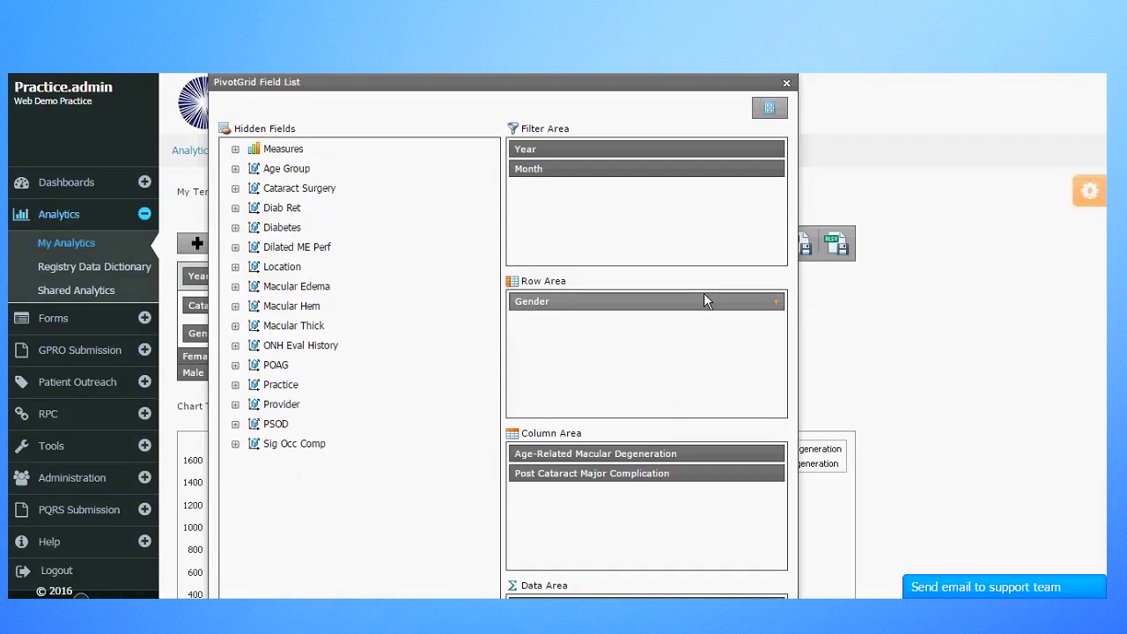
click(785, 81)
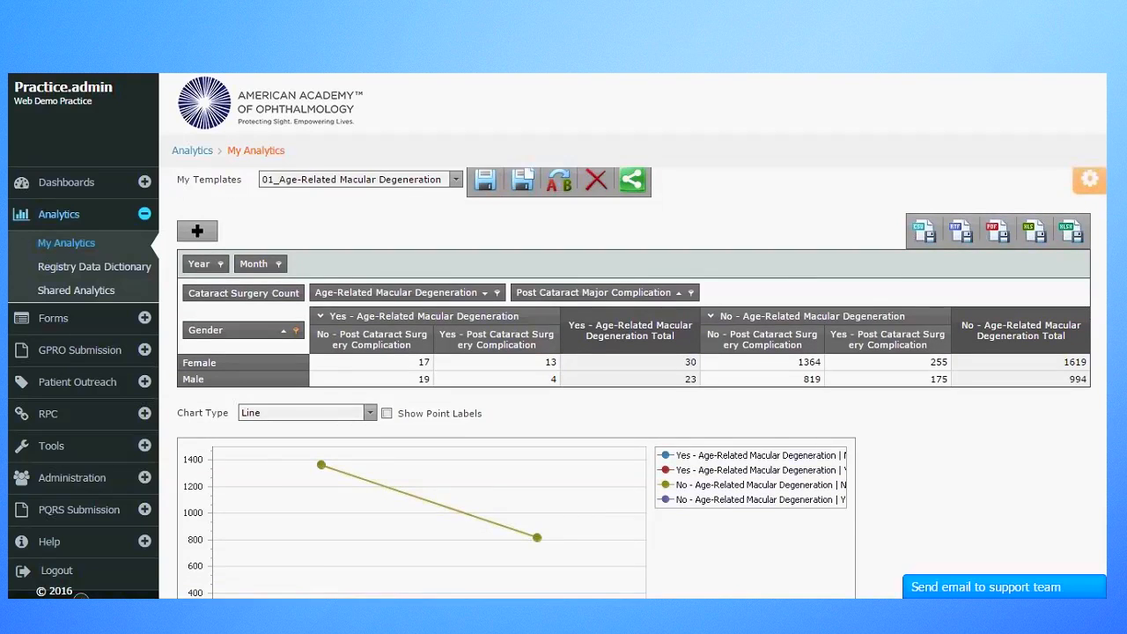
- Scroll down to review the updated pivot table and four-series line chart
scroll(down, 3)
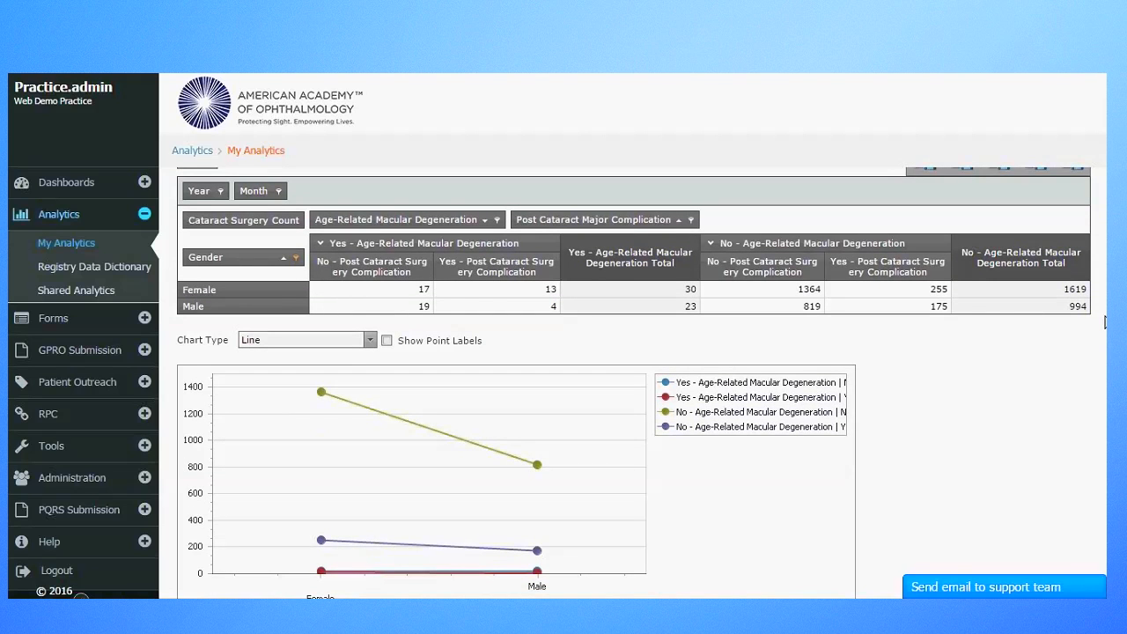
scroll(down, 3)
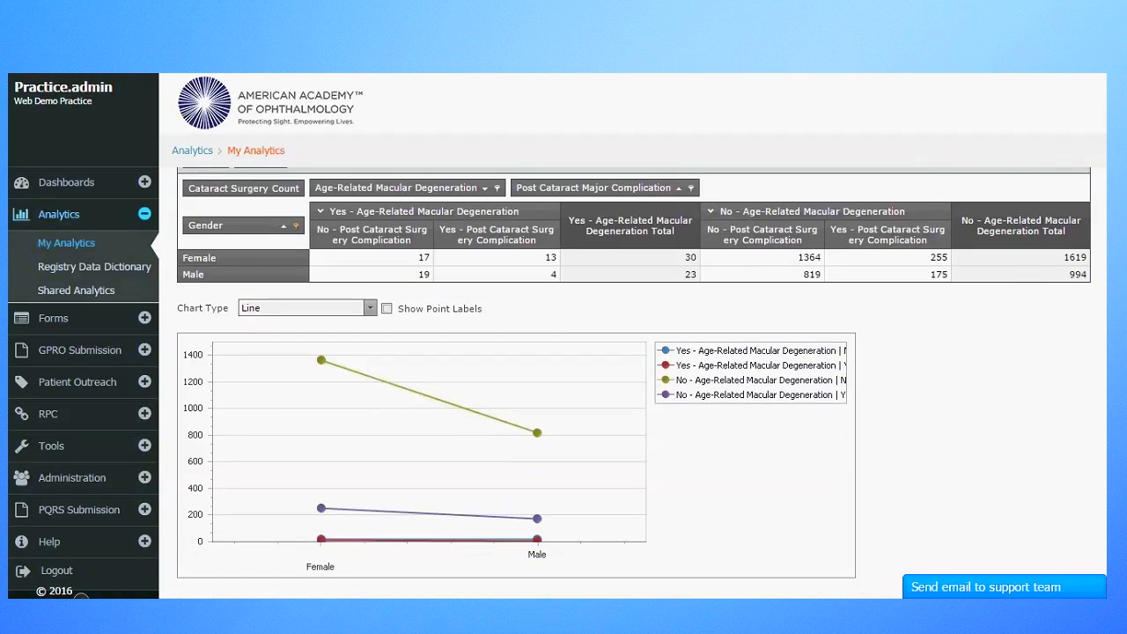
mouse_move(616, 335)
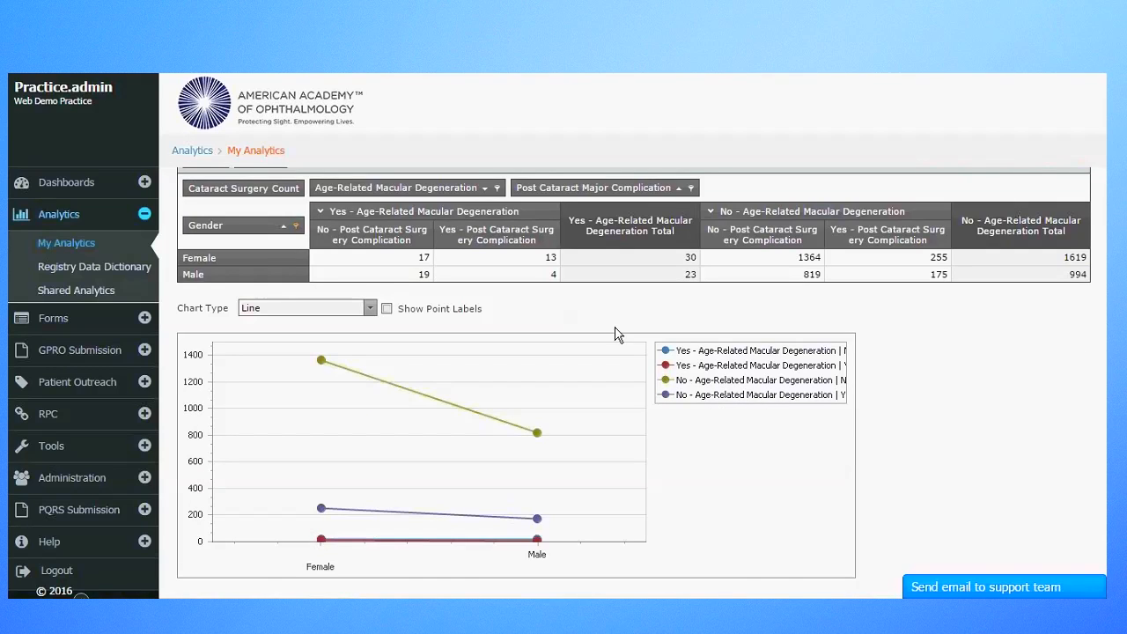
- Change the chart type to Bar
click(369, 308)
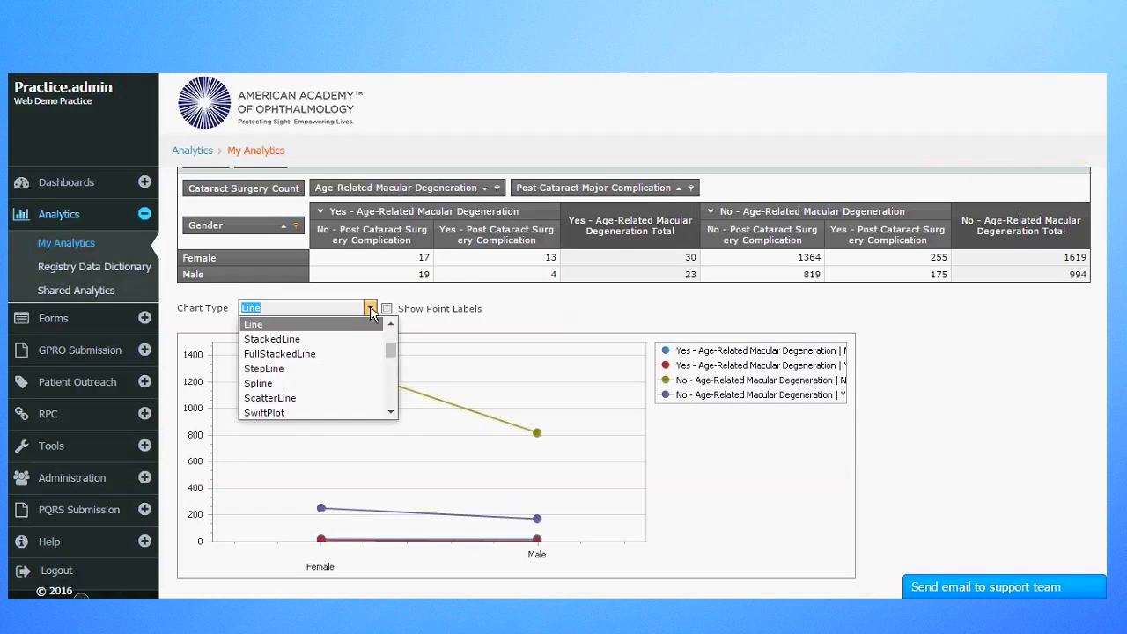
scroll(down, 3)
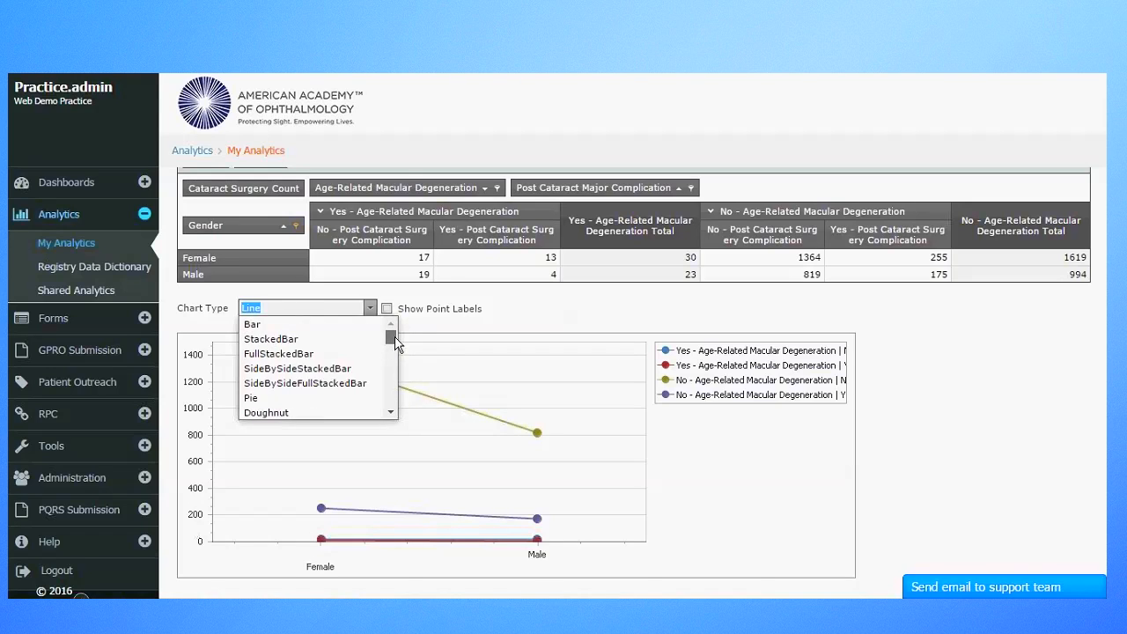
click(252, 324)
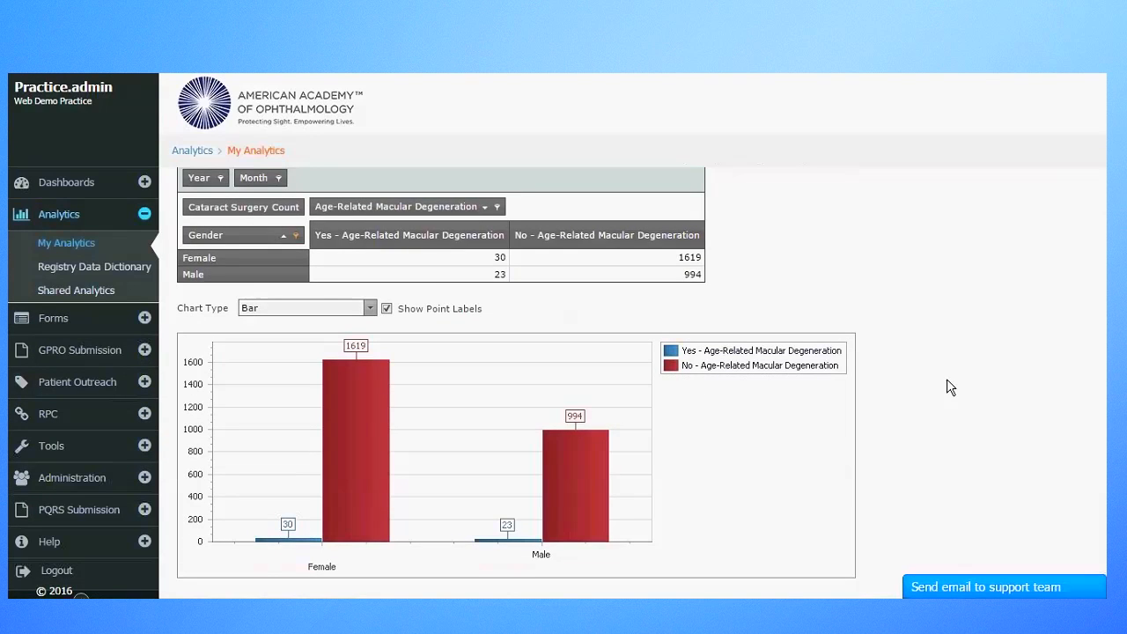
mouse_move(942, 371)
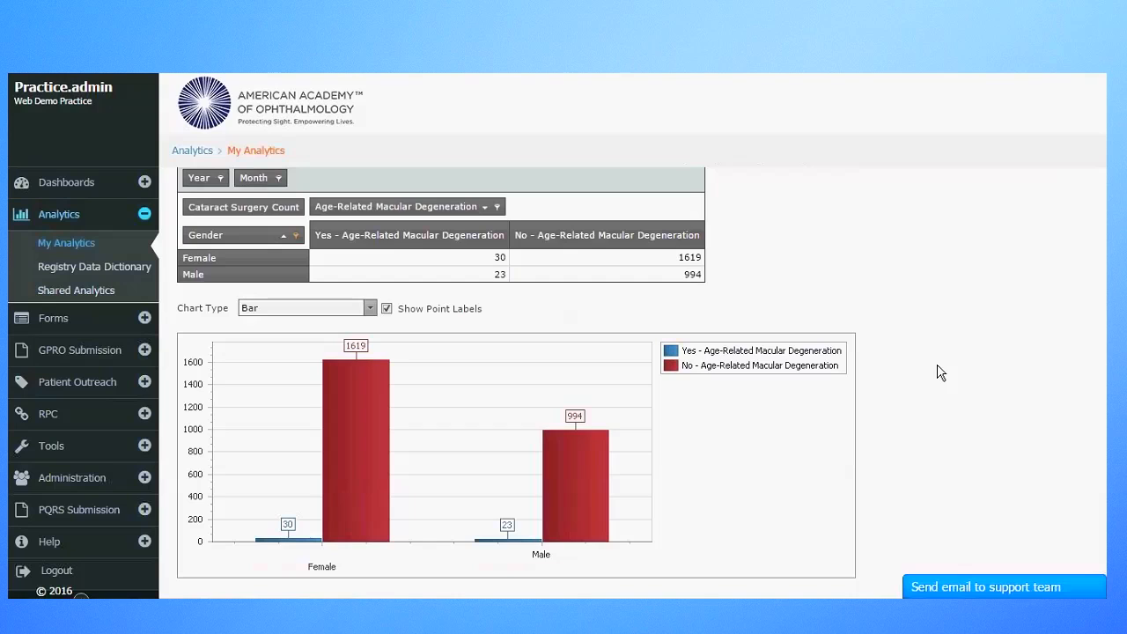